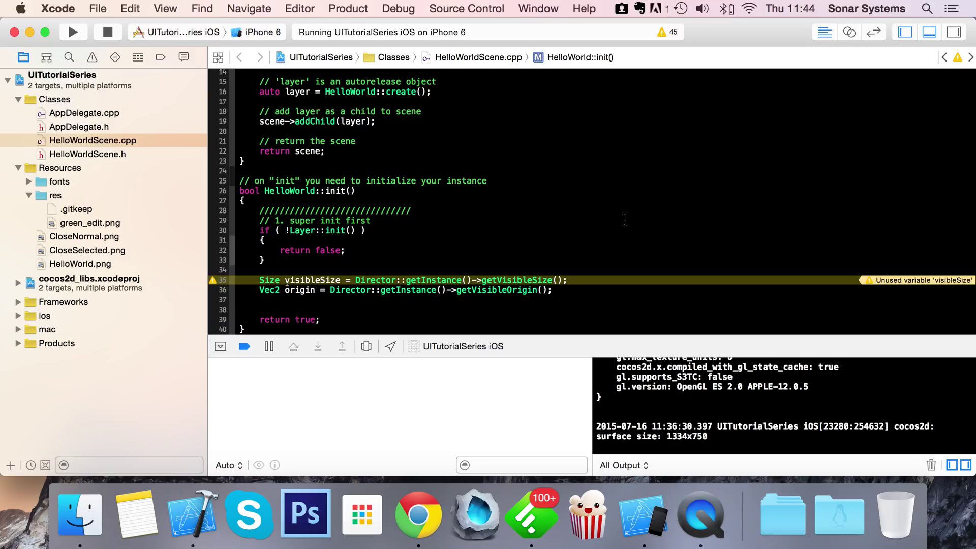
Start a blank line in HelloWorld::init() after the Vec2 origin line for the new layout code
click(261, 299)
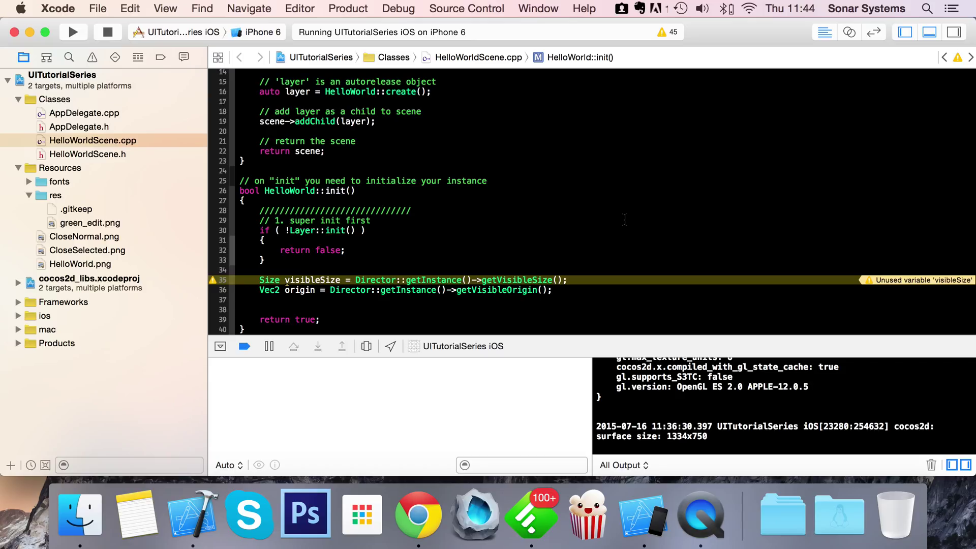
click(260, 300)
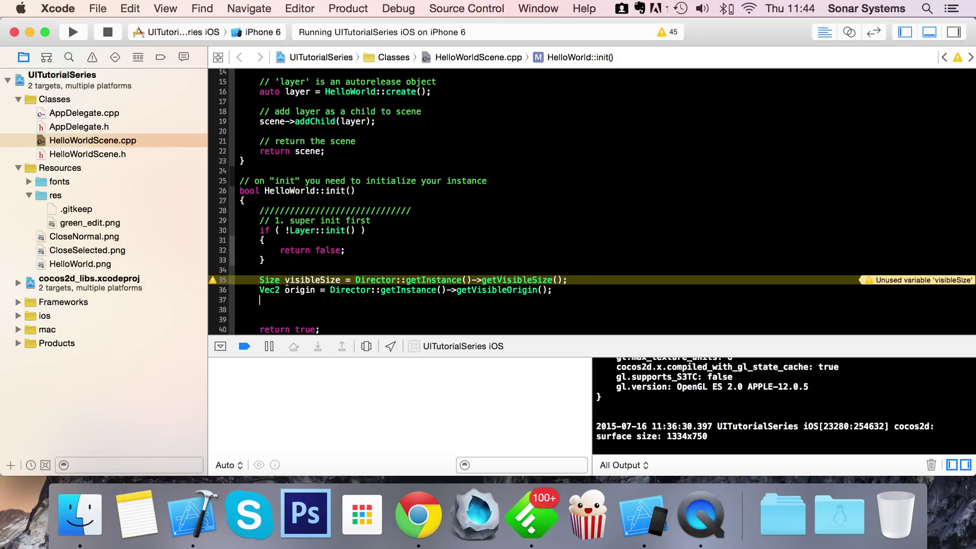
Write ui::Layout *layout = ui::Layout::create( ); using code completion
text(ui::)
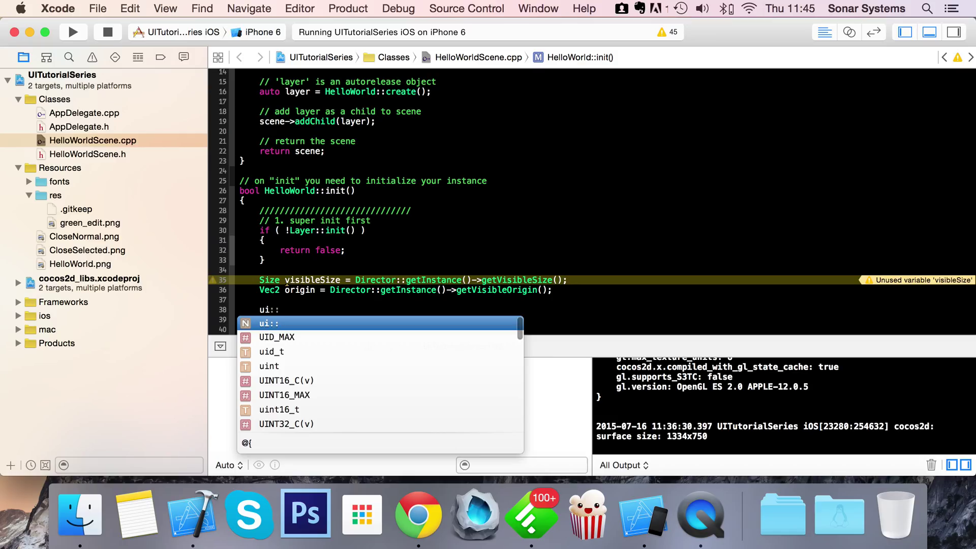
text(ImageView)
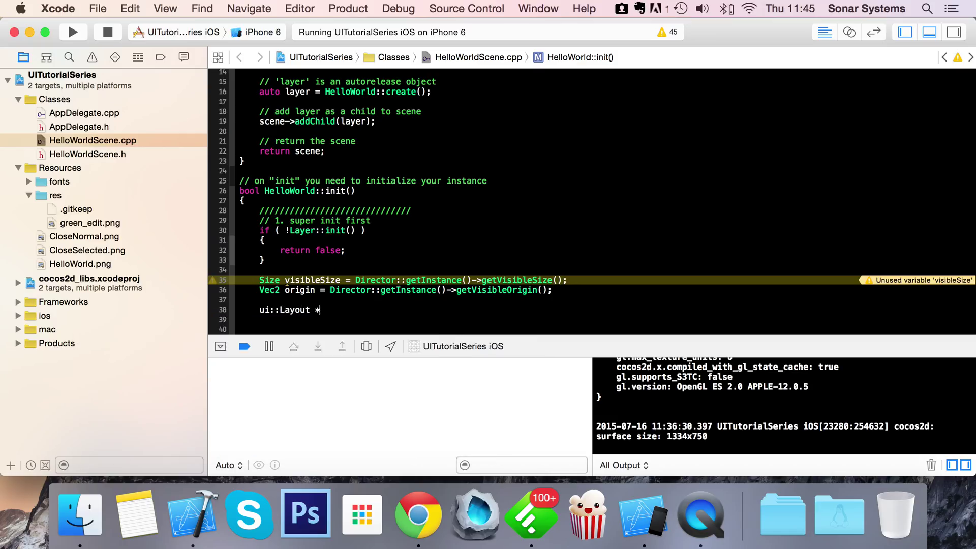
text(layout =)
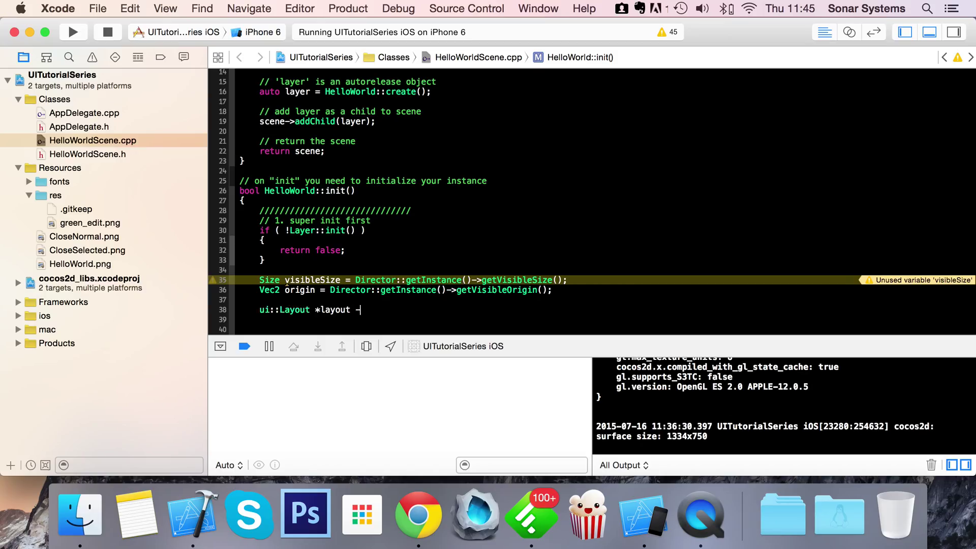
text(ui::lay)
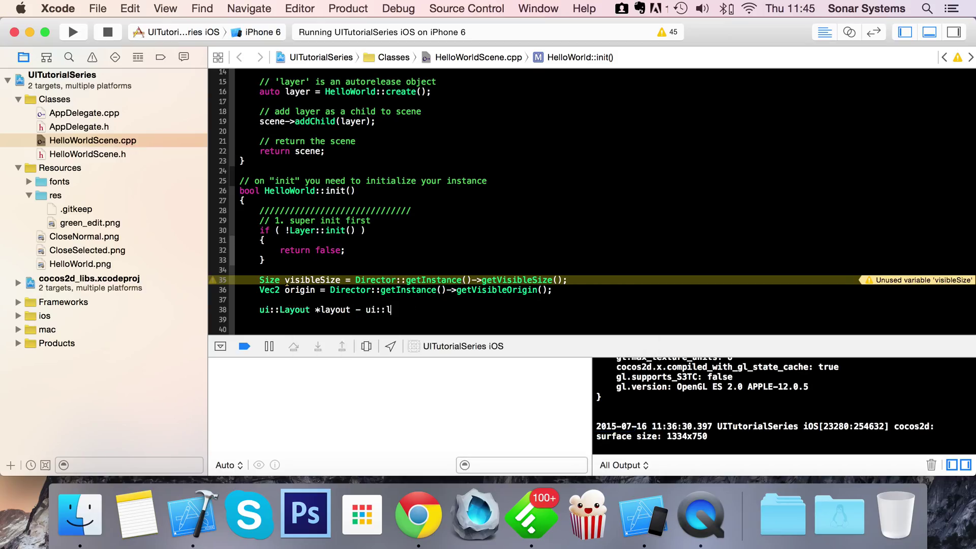
text(ayout::create()
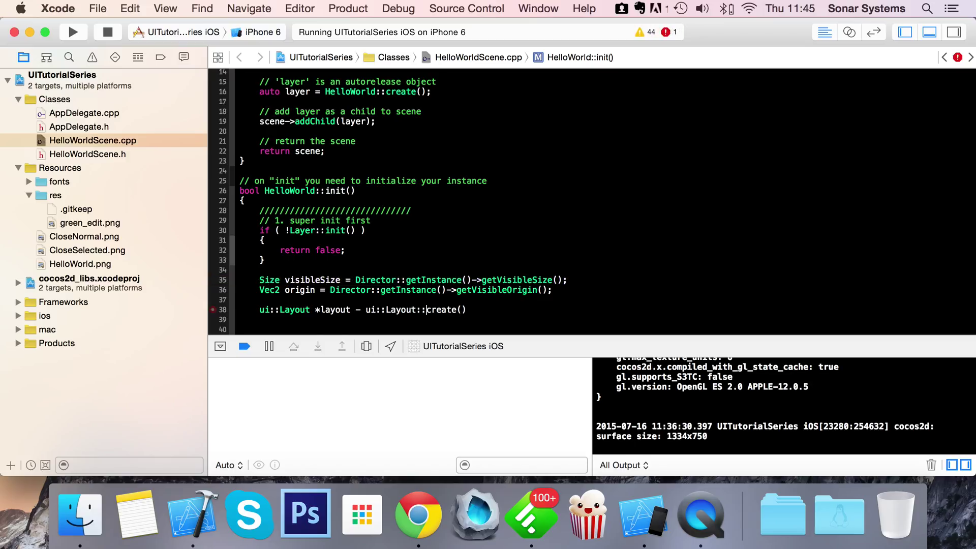
text();)
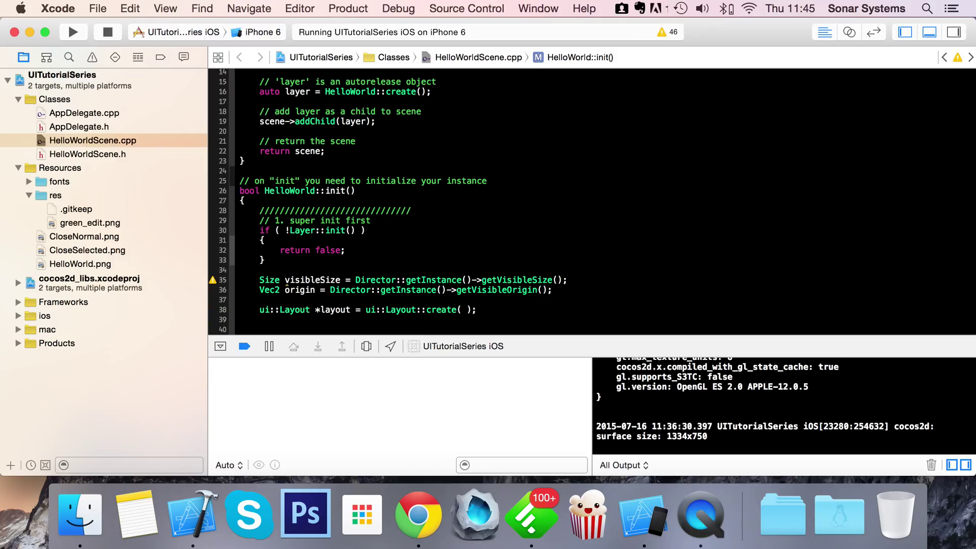
Write layout->setLayoutType( ui::Layout::Type::VERTICAL ); picking the setter from completion
text(layout)
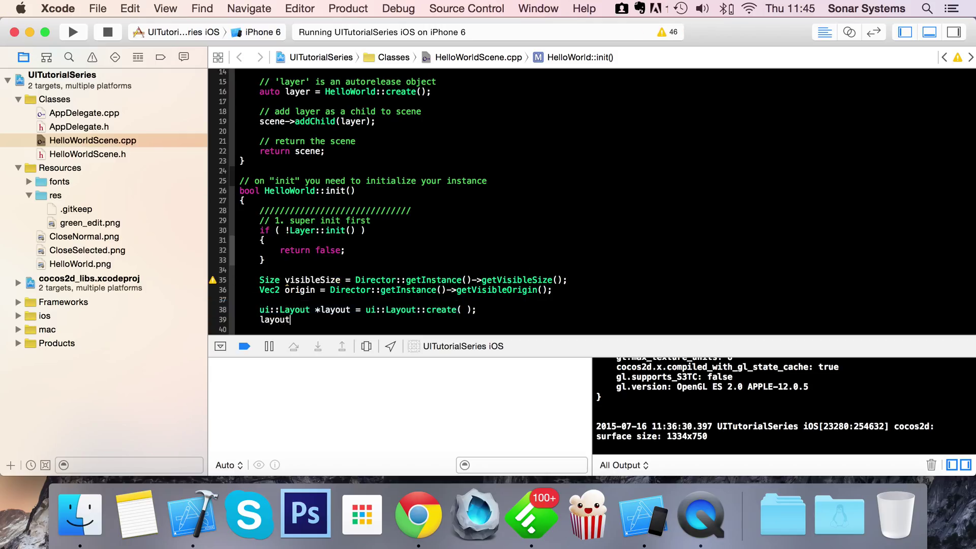
text(->create)
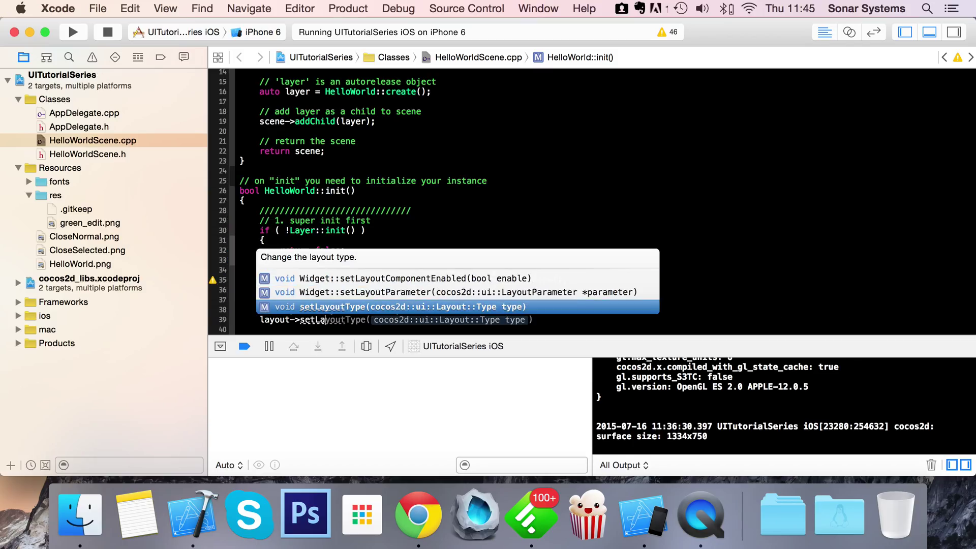
click(397, 306)
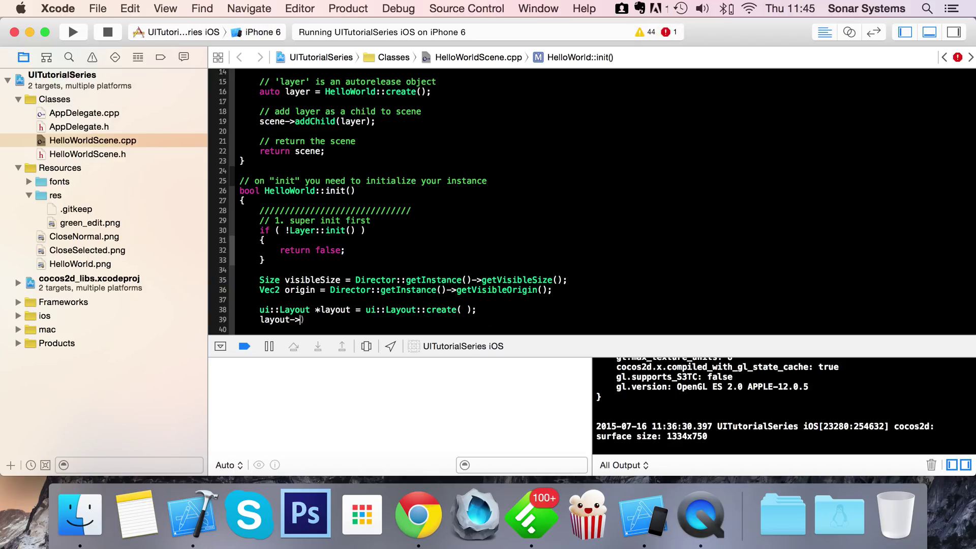
key(Backspace)
text(setLayoutType()
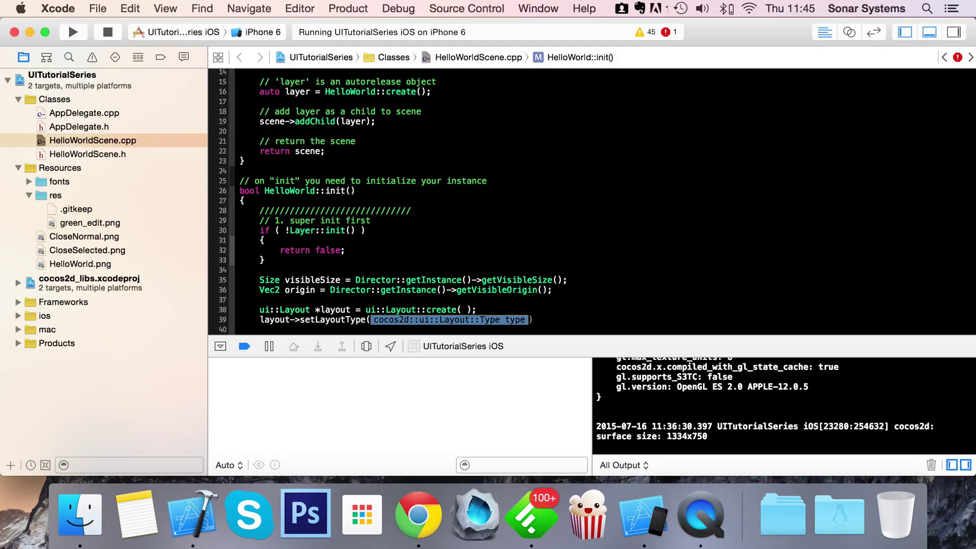
text(ui::Layout::Type::)
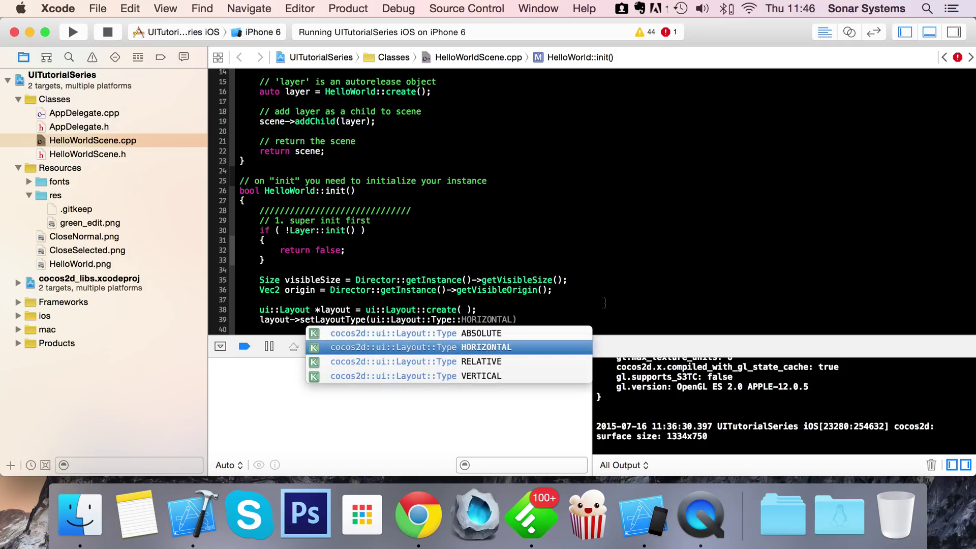
mouse_move(479, 383)
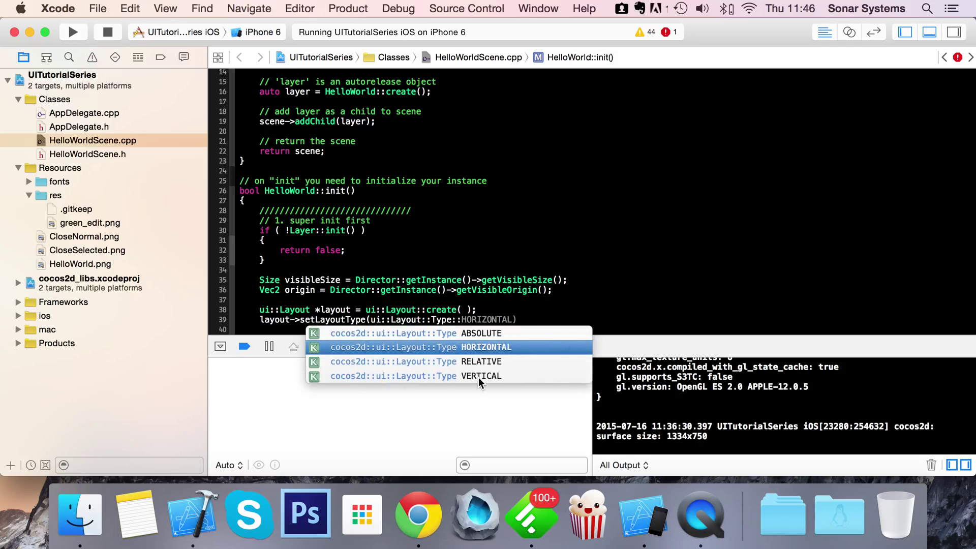
mouse_move(481, 361)
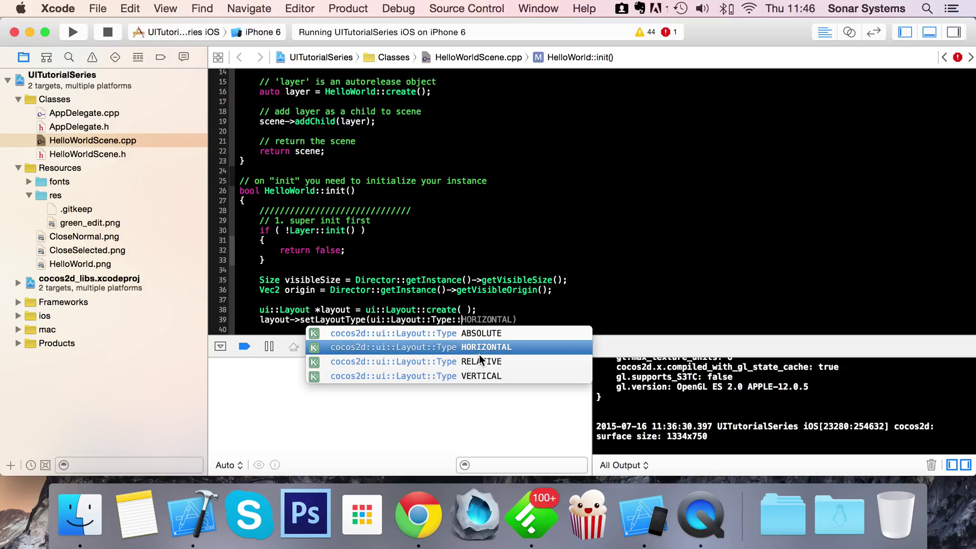
mouse_move(491, 380)
text(VERTICAL );)
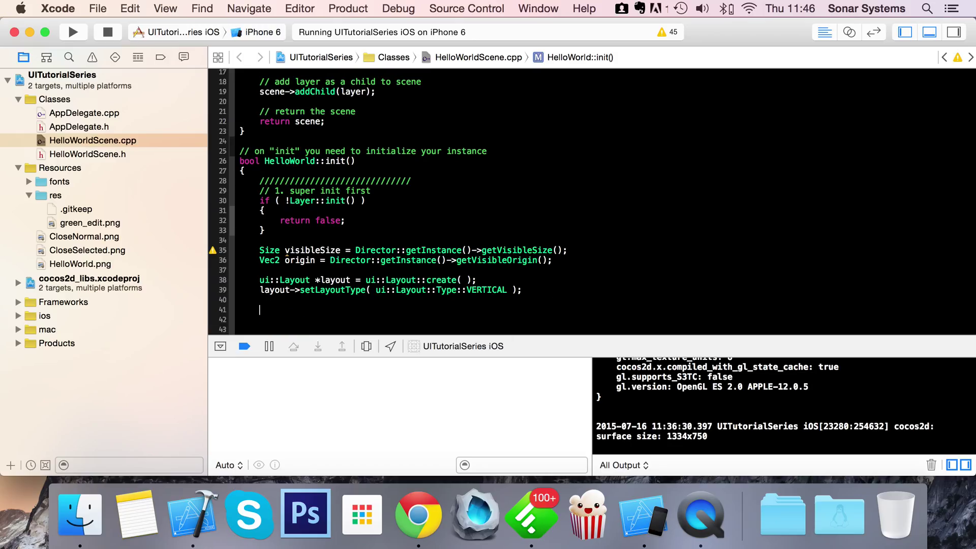
Write layout->setPosition( Vec2( 300, 400 ) ); and this->addChild( layout ); for the layout
text(layout->setPosition( const cocos2d::Vec2 &pos)
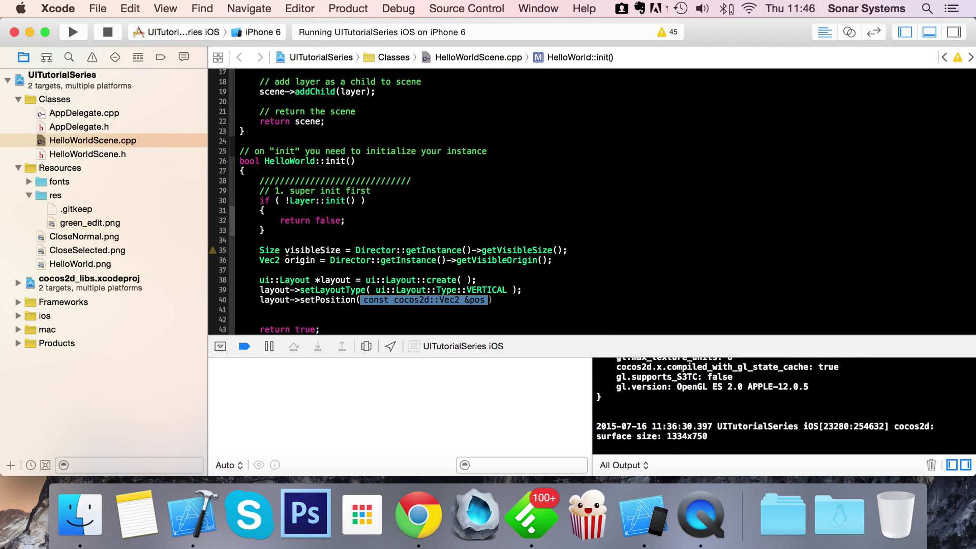
key(Delete)
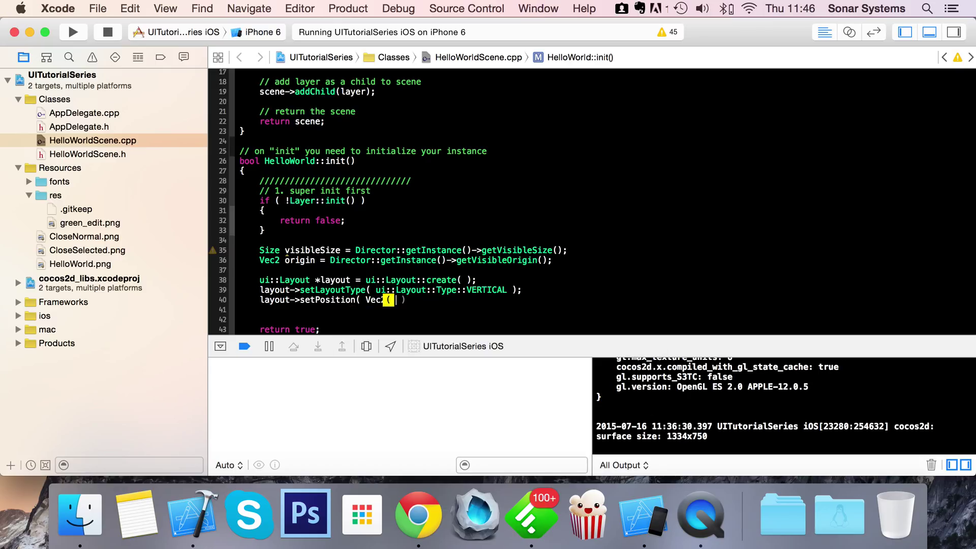
text(2)
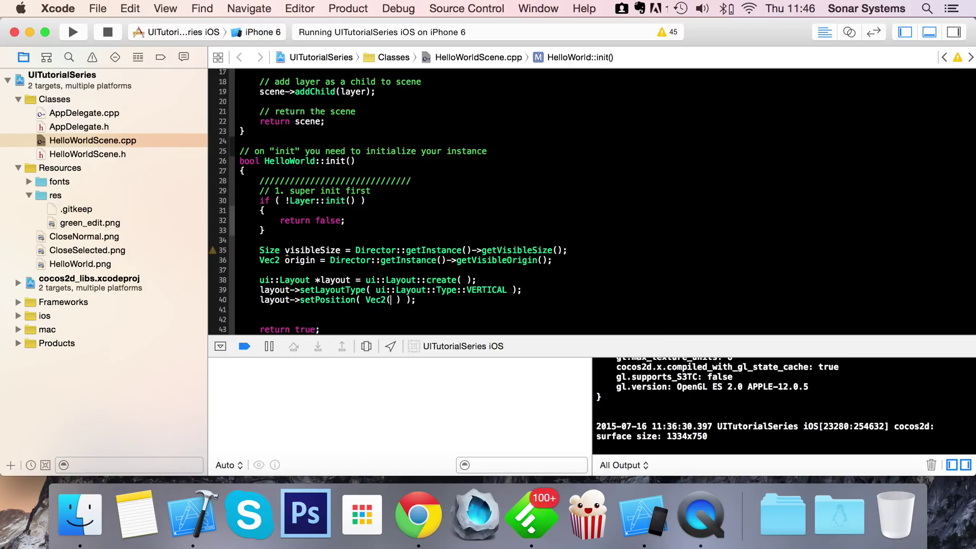
text(300,)
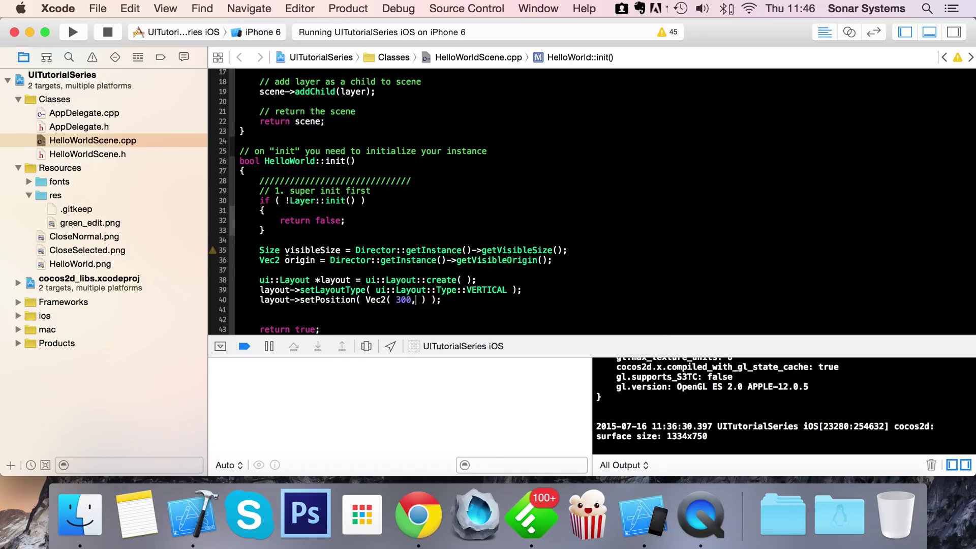
text(400)
click(417, 321)
text(this->addChild(  );)
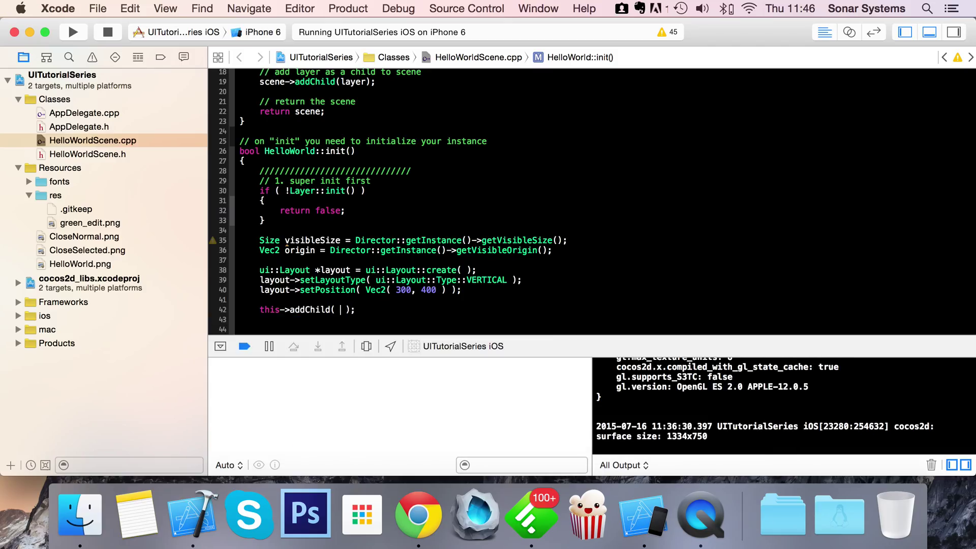
text(layout)
text(ui::Button)
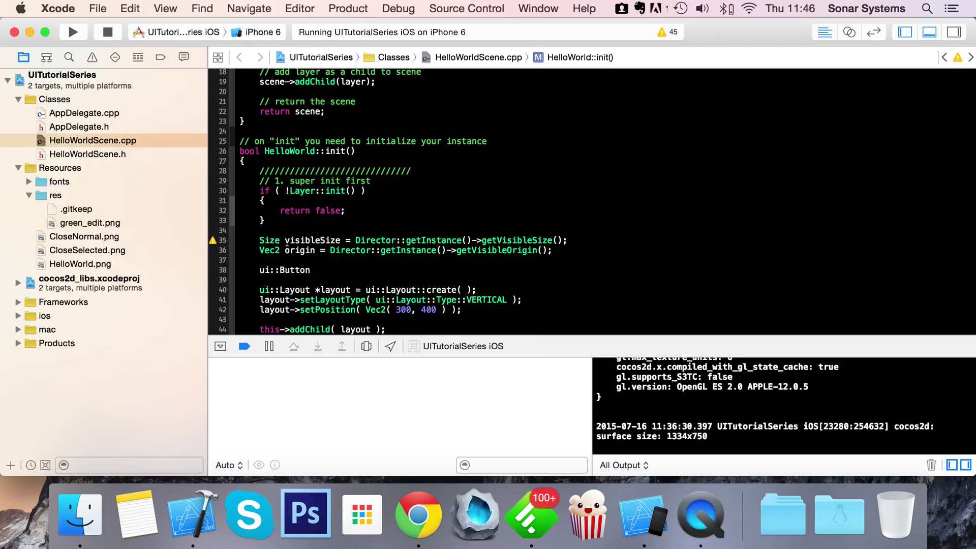
Create ui::Button *button from "CloseNormal.png" and "CloseSelected.png"
text(*button = ui::Button::create()
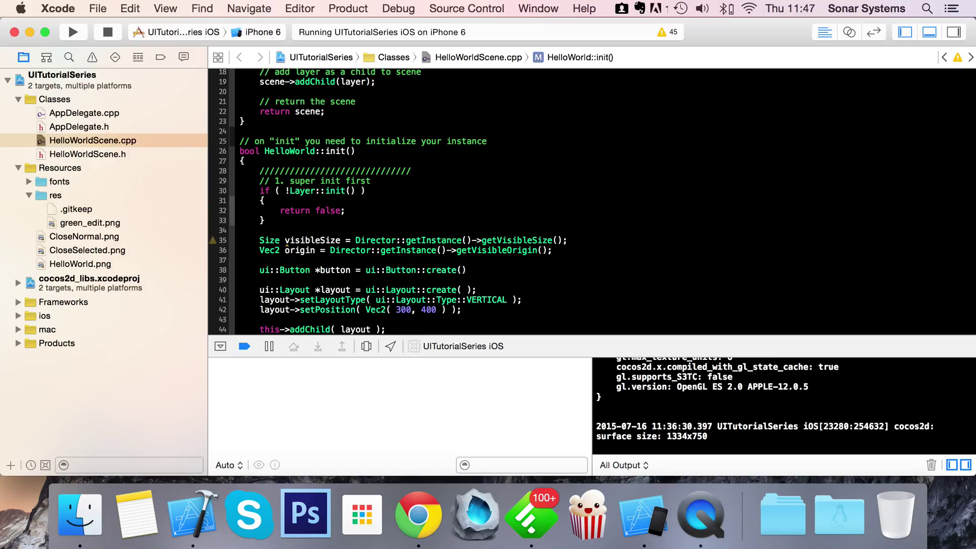
text("")
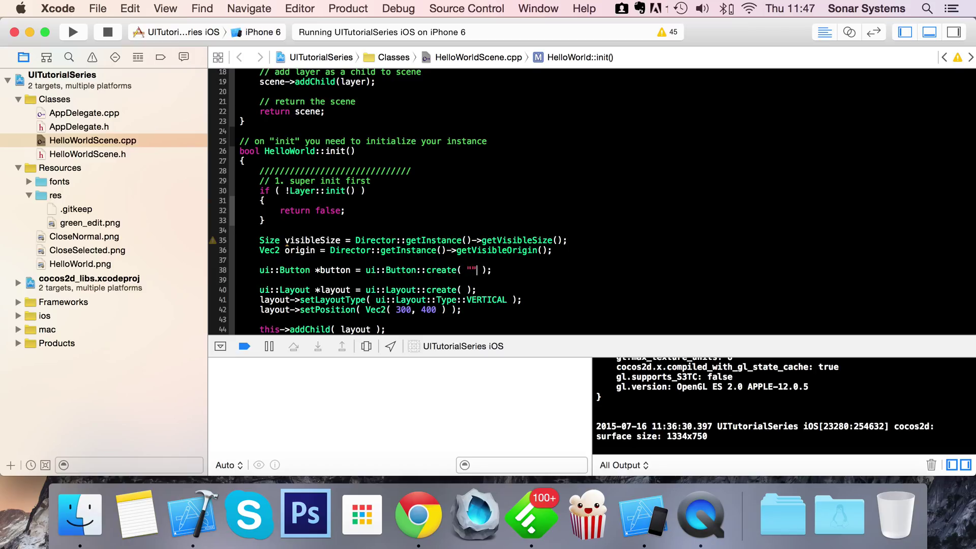
text(Clos)
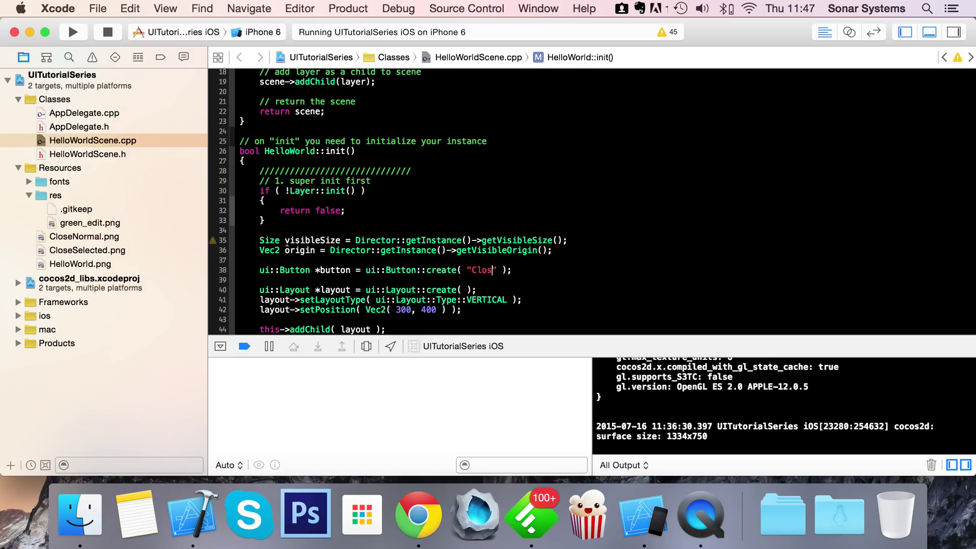
text(e)
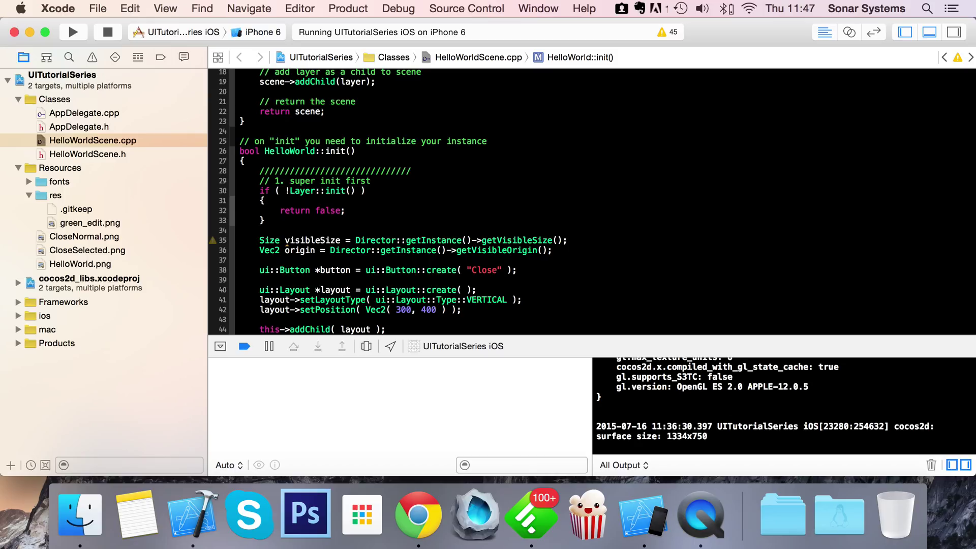
text(CloseNormal.png)
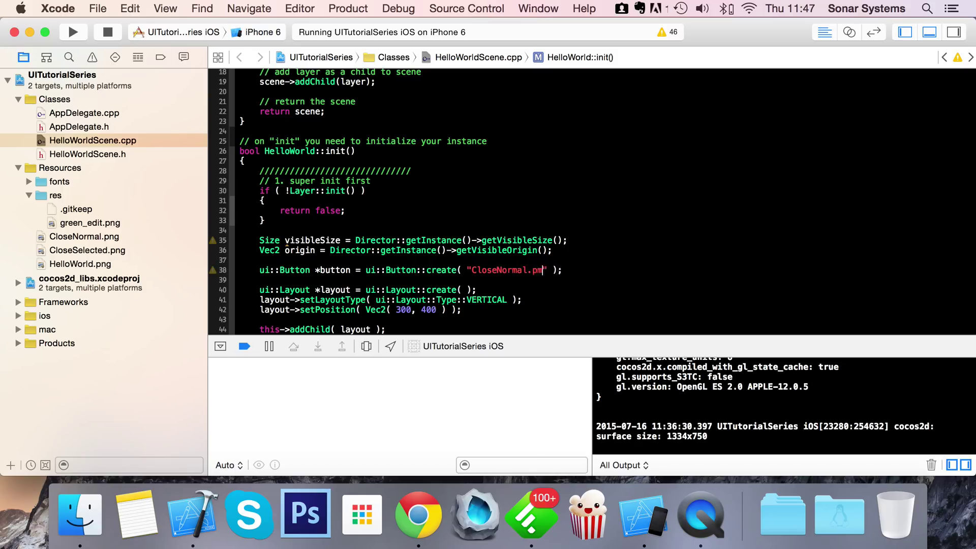
text(g)
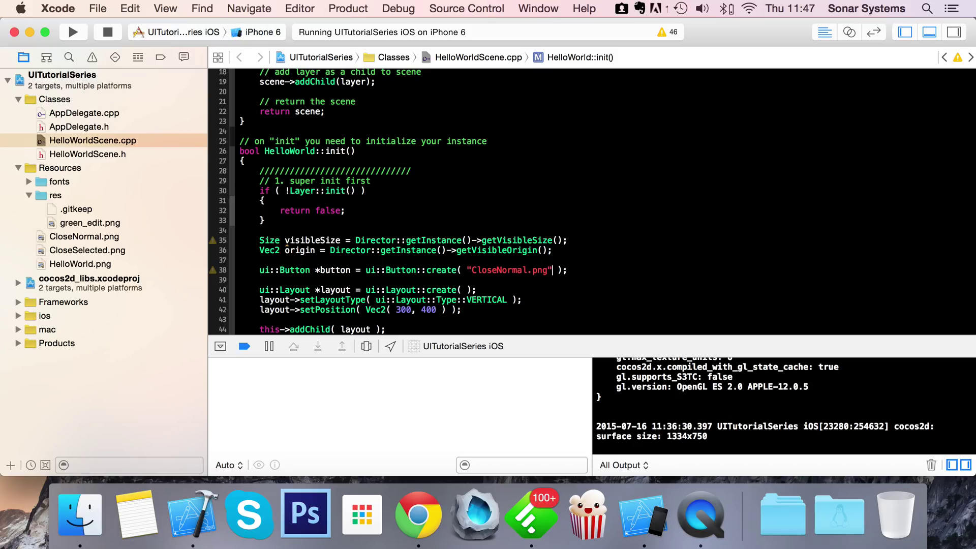
text(, "Cl")
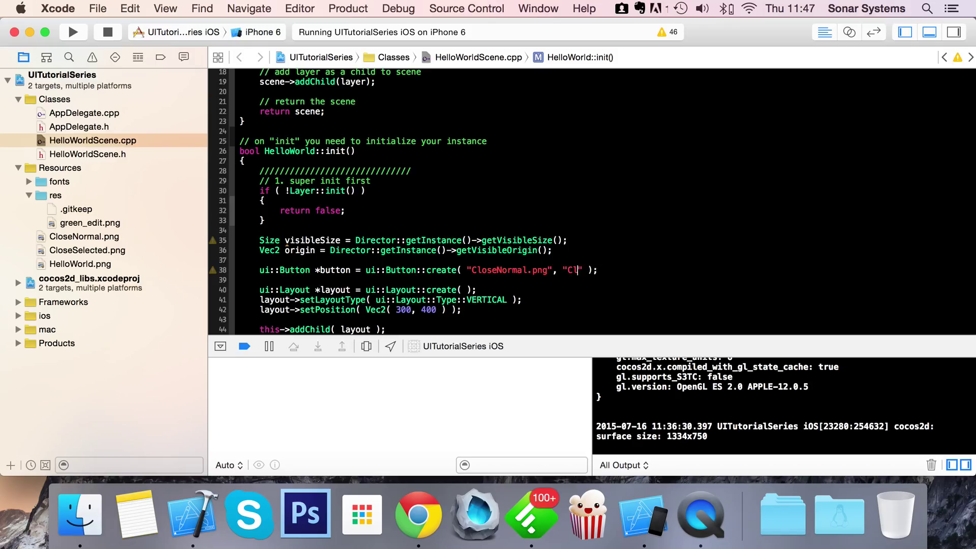
text(oseSelected.png)
text(ui::ImageView)
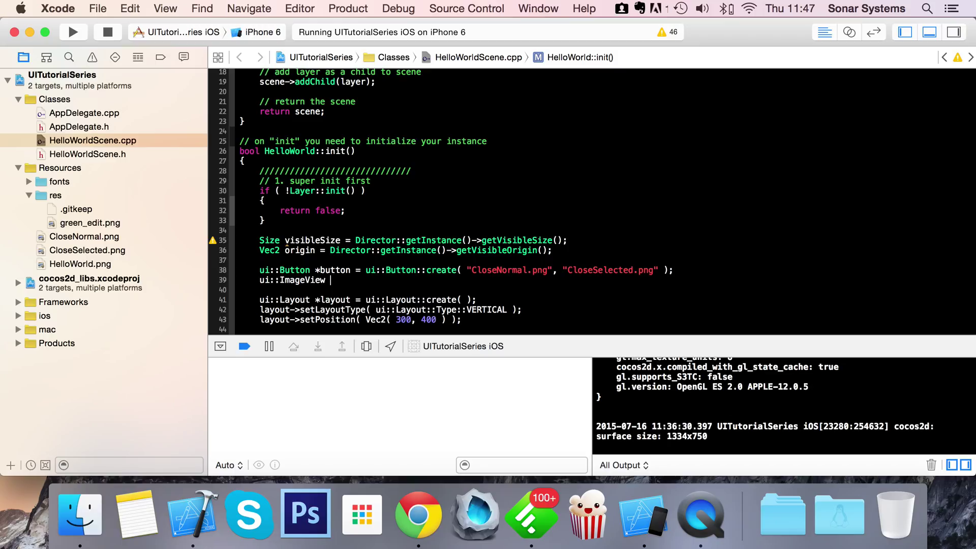
Write ui::ImageView *imgView = ui::ImageView::create( "HelloWorld.png" ); below the button
text(*)
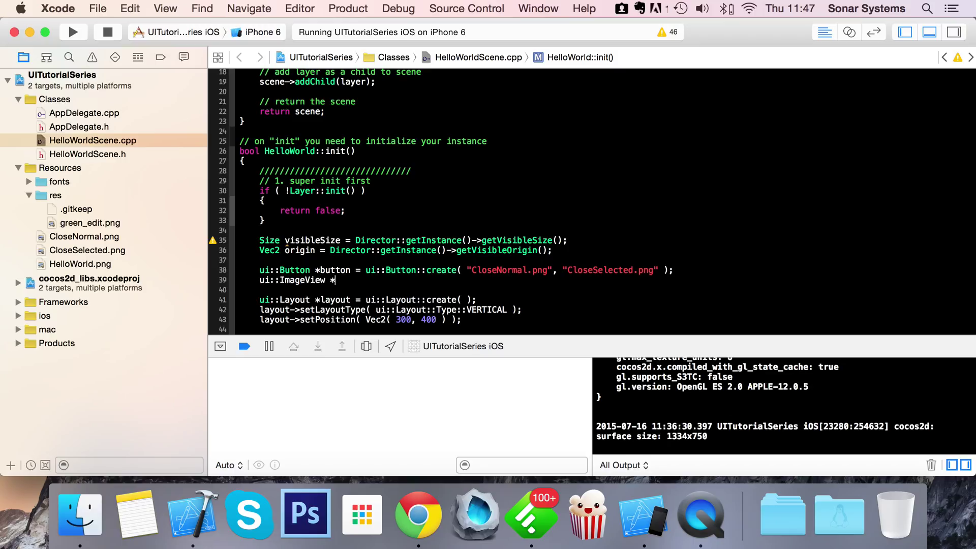
text(imgView =i)
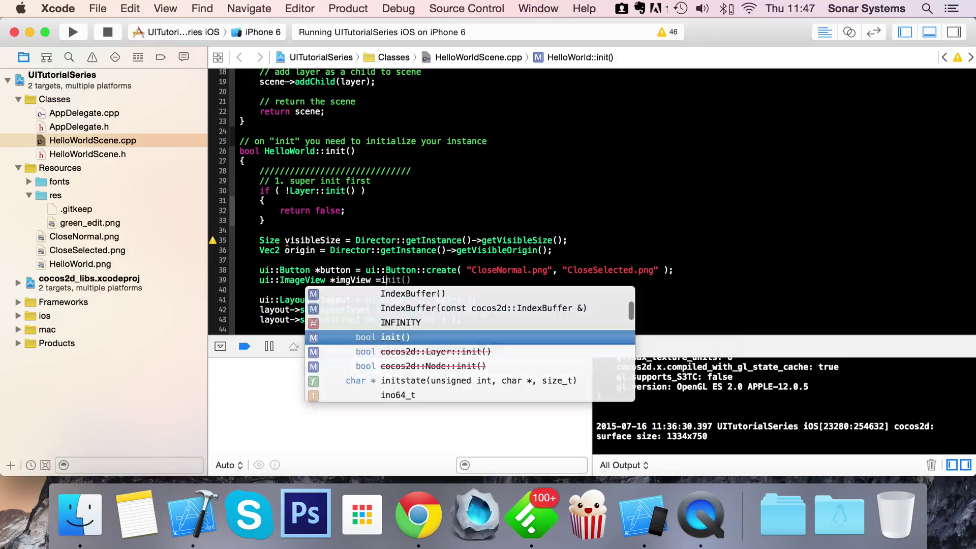
key(Escape)
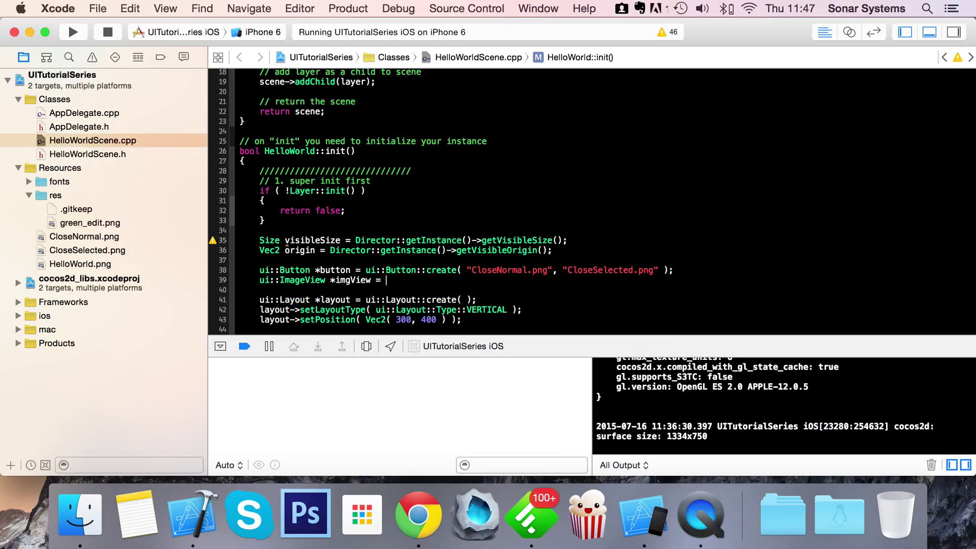
text(ui::ImageView::create( );)
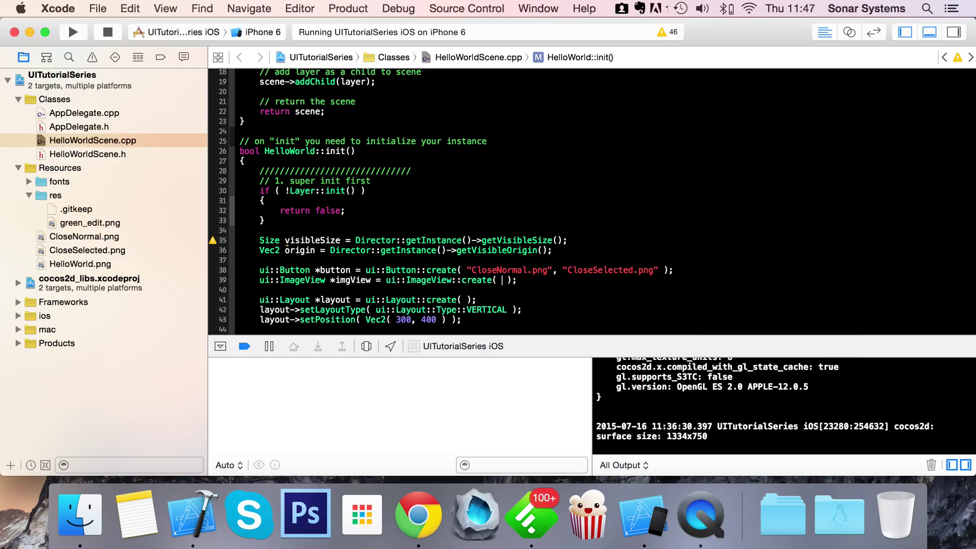
text("Hello")
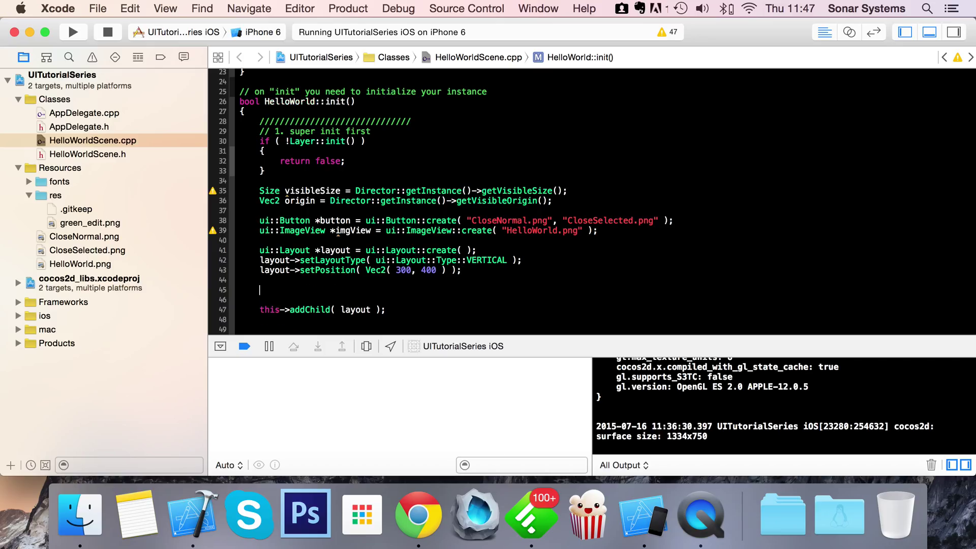
Add layout->addChild( button ); and layout->addChild( imgView ); and run the build
text(layout-)
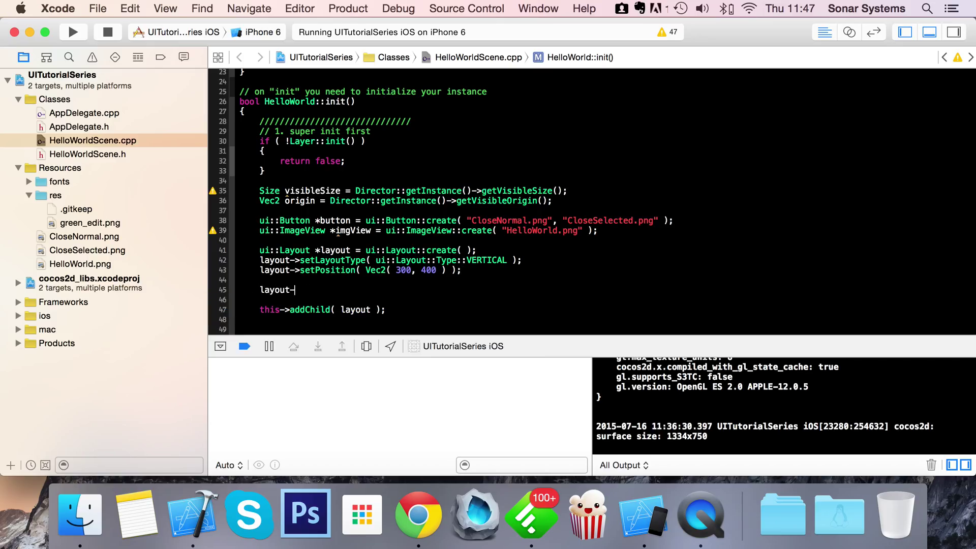
text(>addChild(  );)
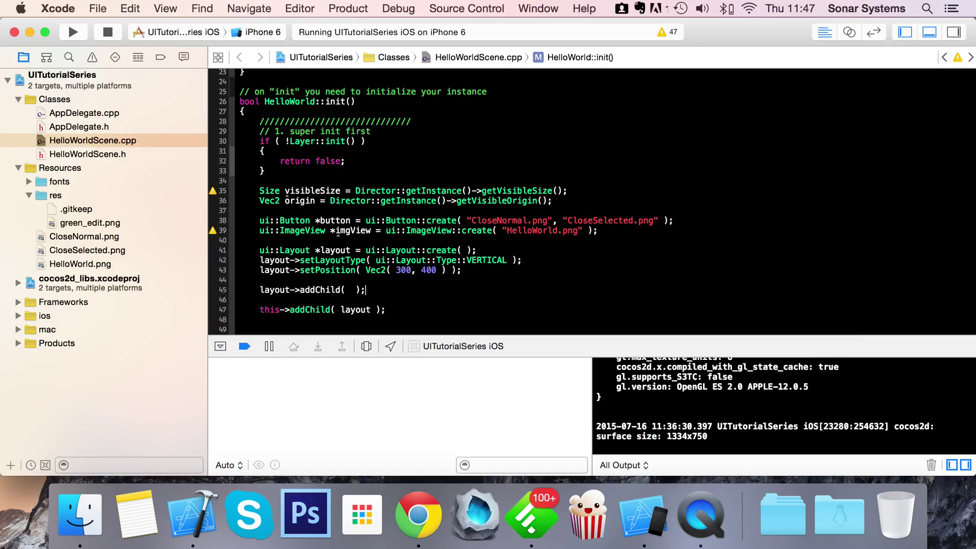
text(button)
click(326, 299)
text(layout->addChild( i );)
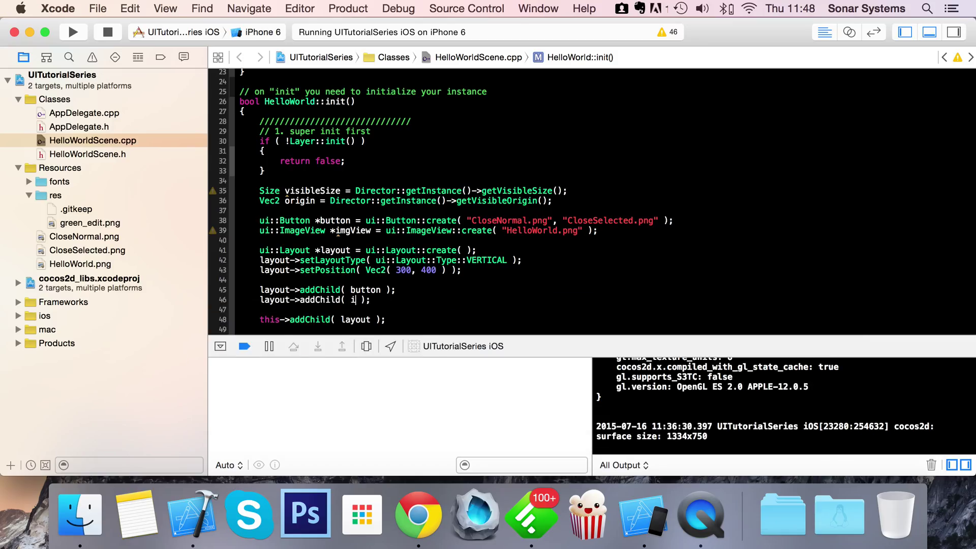
text(mgView)
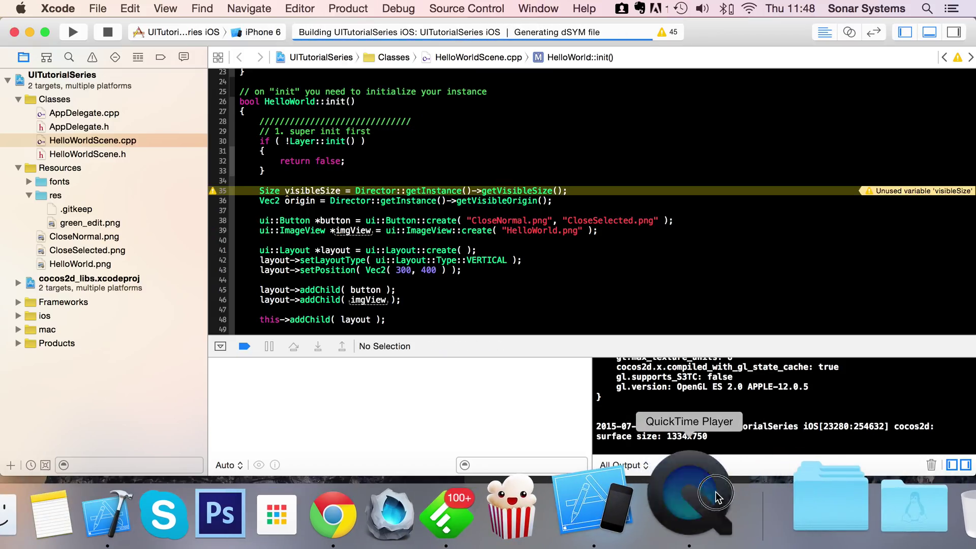
Bring the iOS Simulator forward to see the button above the Cocos2d-x image
click(687, 498)
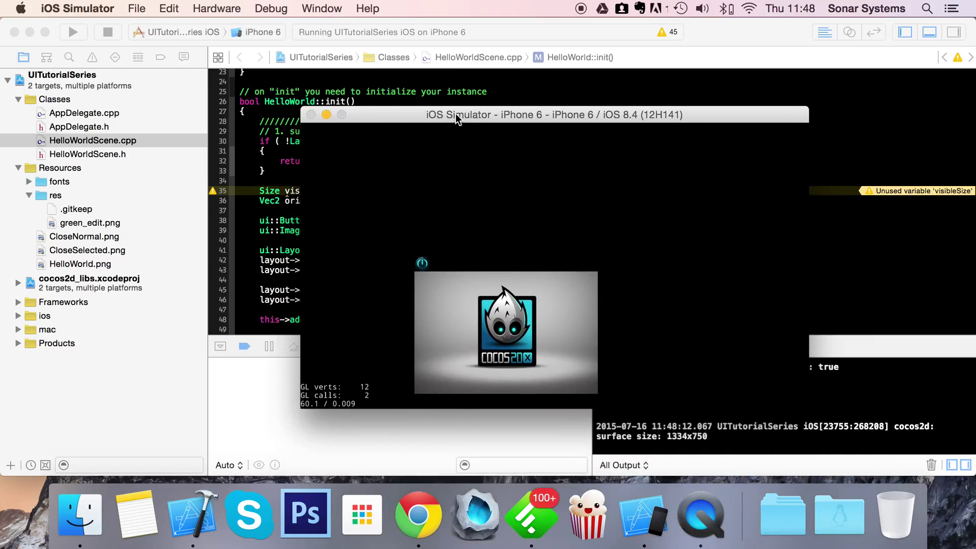
mouse_move(469, 234)
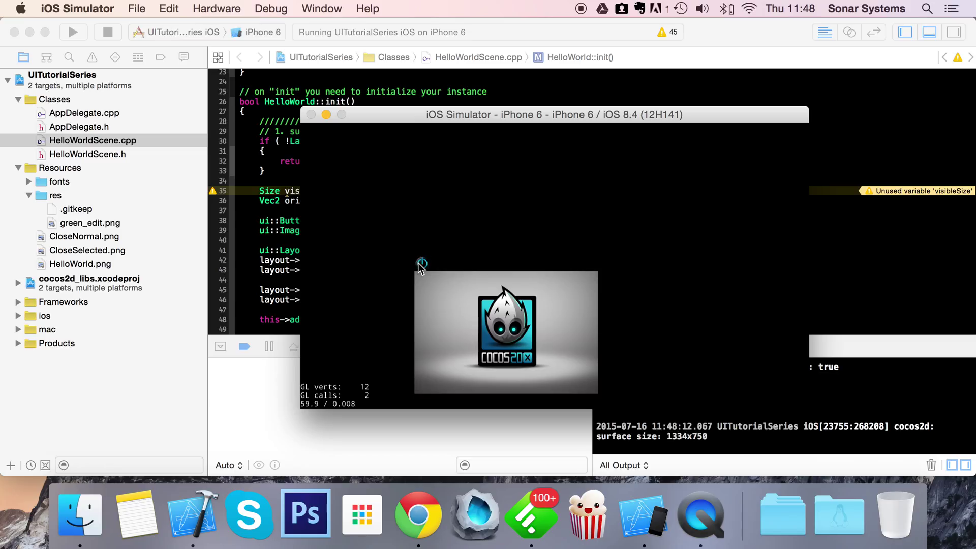
mouse_move(467, 240)
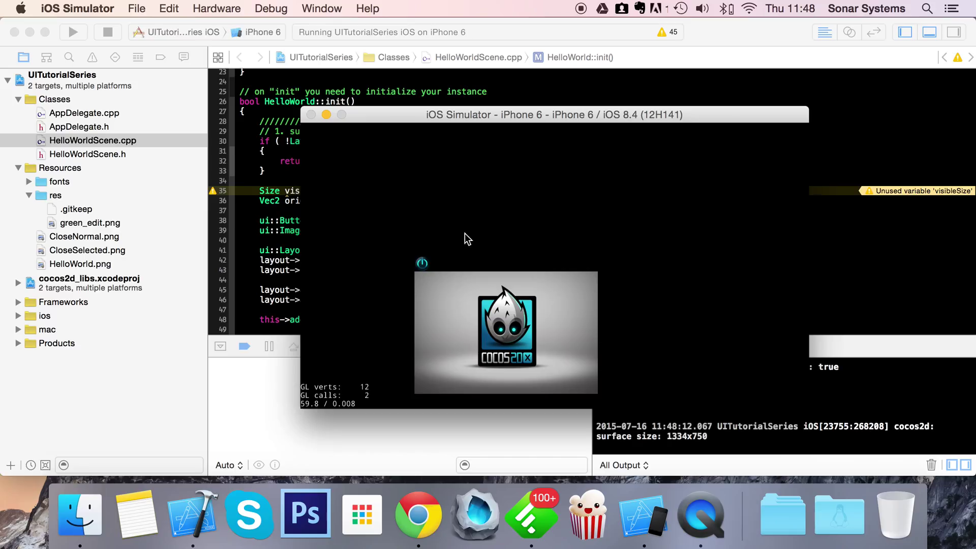
mouse_move(559, 210)
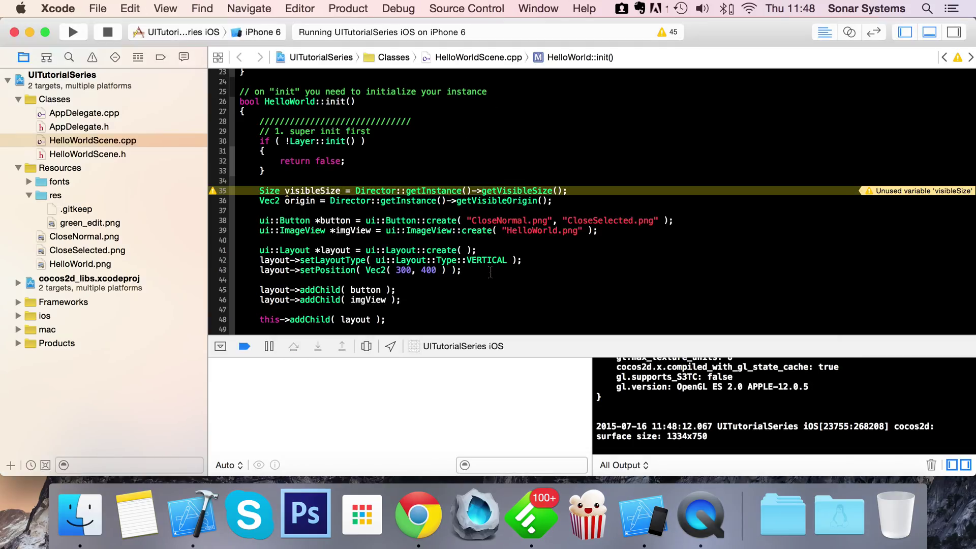
Add layout->setRotation(45); after setPosition and rebuild the app
text(layout->setRotation(45);)
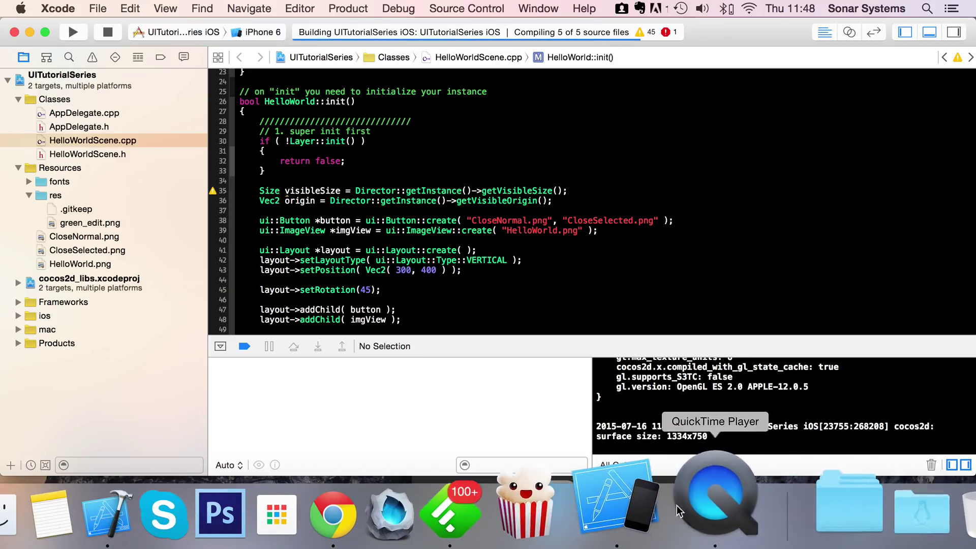
Bring the iOS Simulator forward to see the layout tilted 45 degrees
click(623, 495)
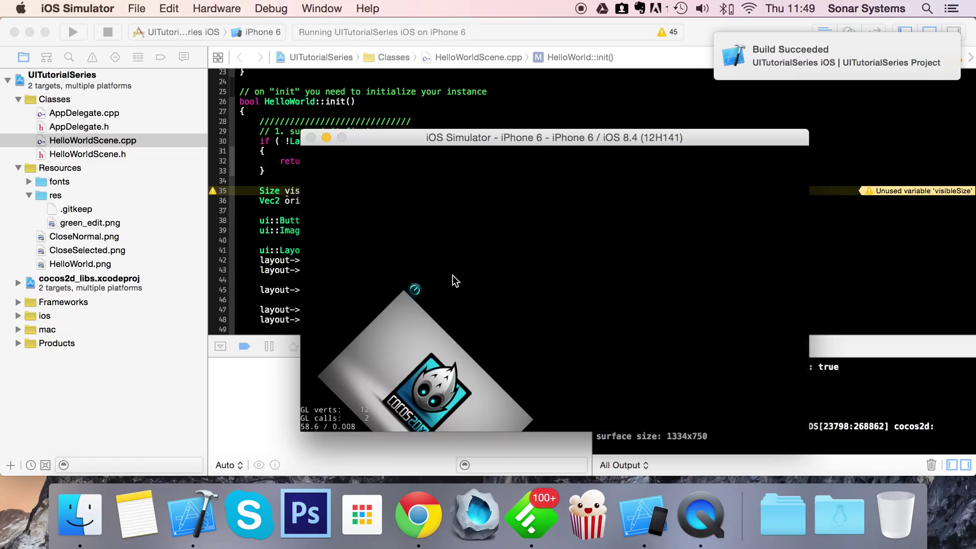
mouse_move(404, 271)
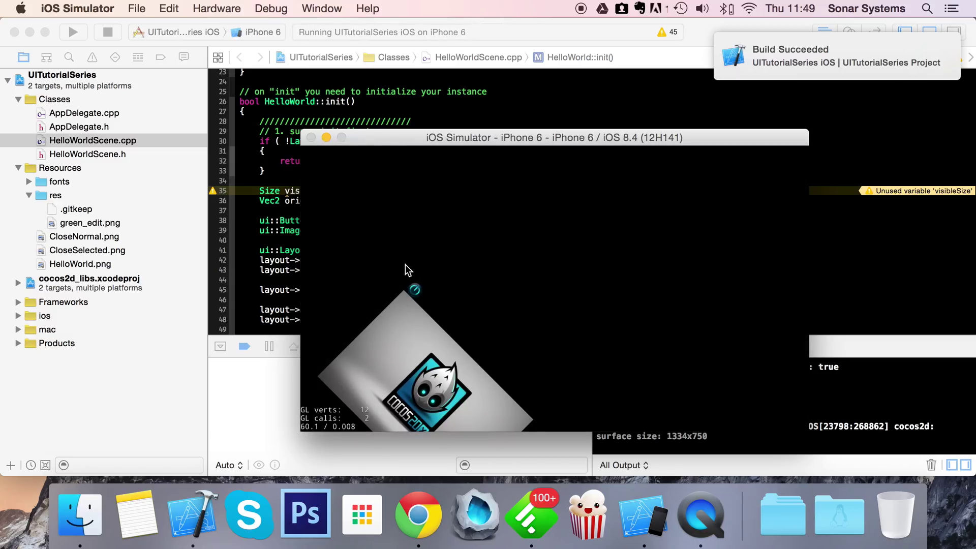
mouse_move(442, 304)
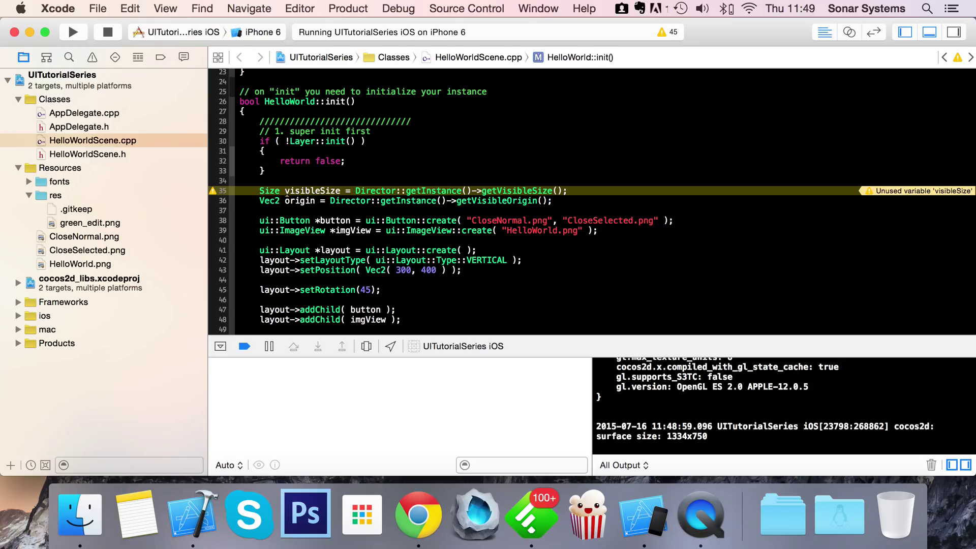
Delete the setRotation(45) line, leaving this->addChild(layout) in init()
click(381, 290)
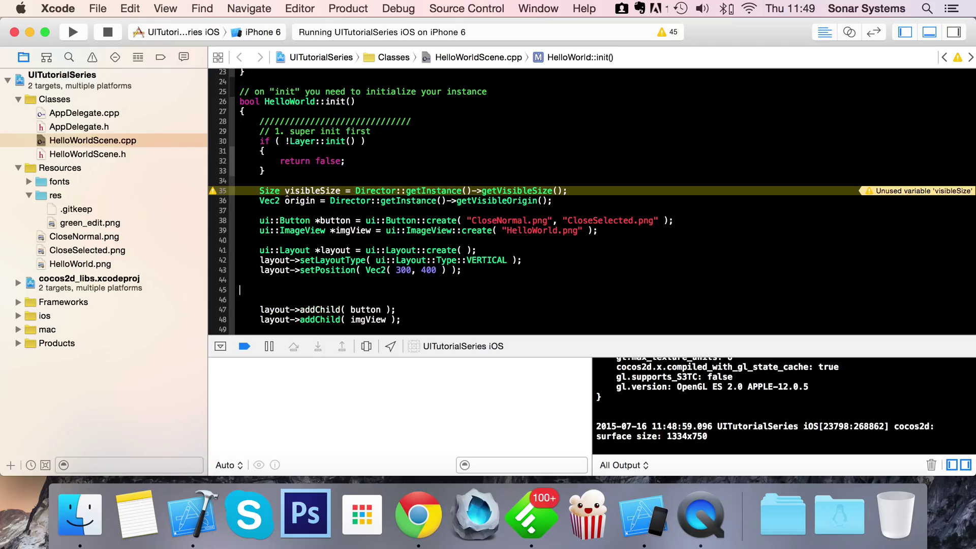
text(this->addChild( layout );)
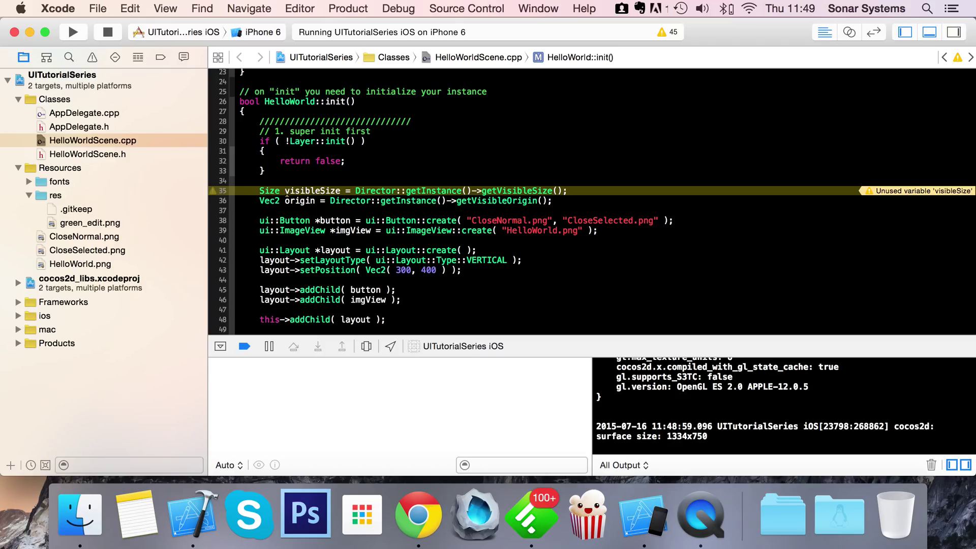